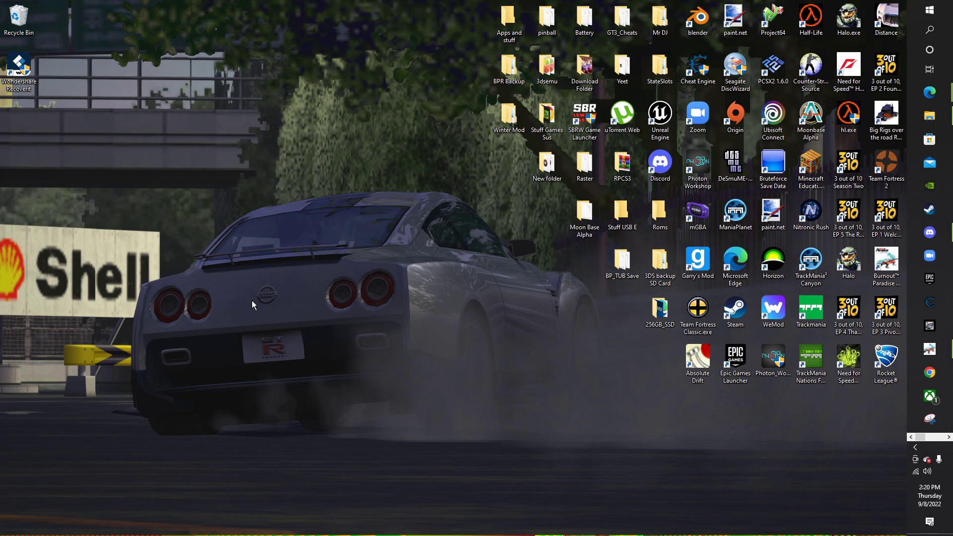
Browse to the Downloads folder holding the Montgomery Commander AT and Hot Rod Coupe AT folders.
left_click(929, 116)
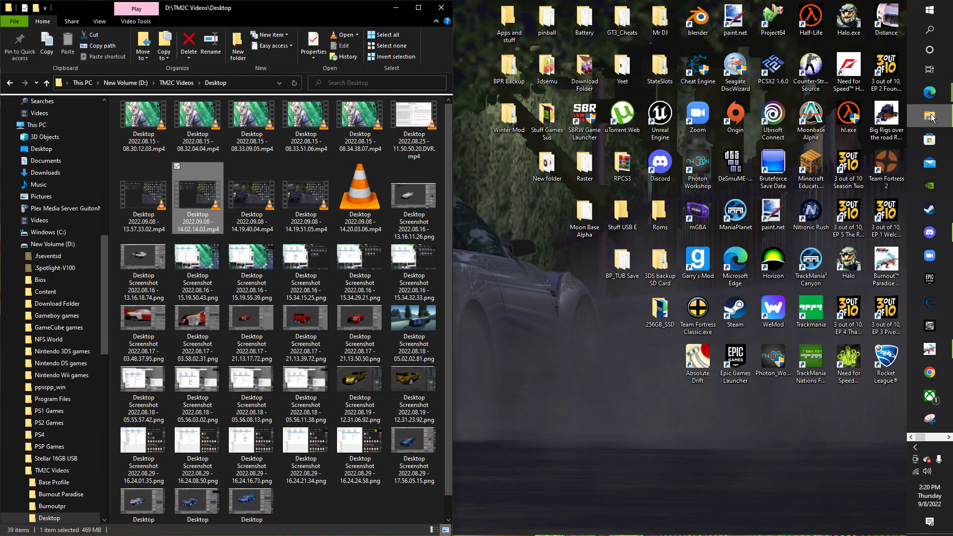
mouse_move(507, 297)
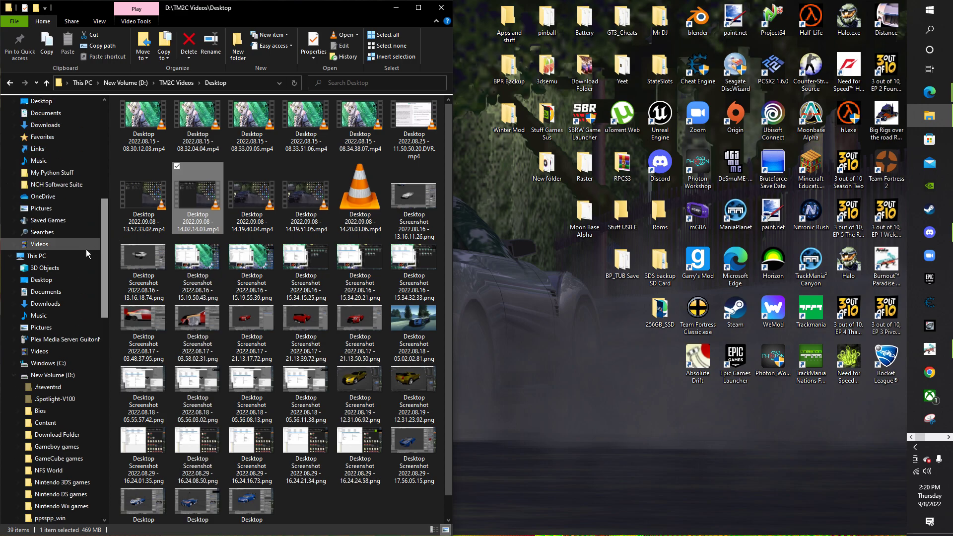
left_click(46, 303)
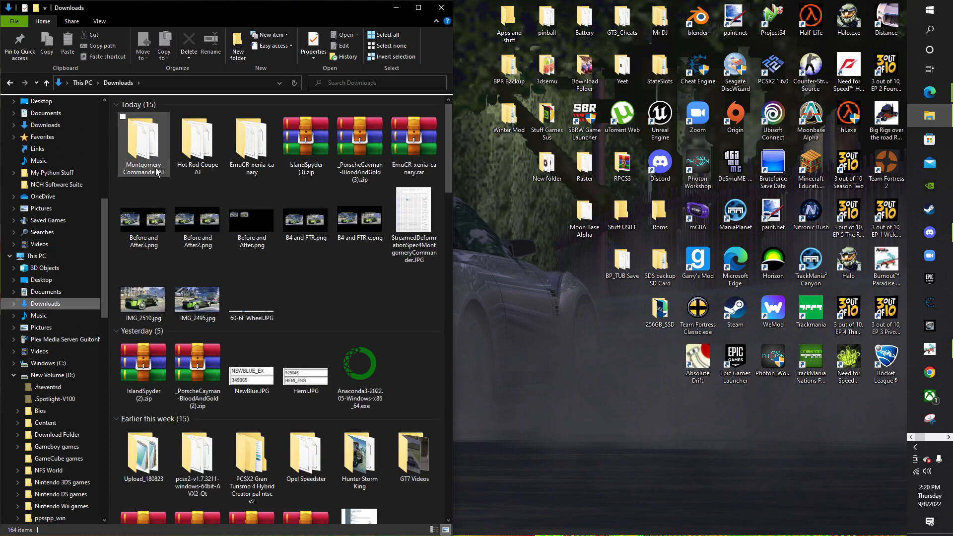
mouse_move(141, 159)
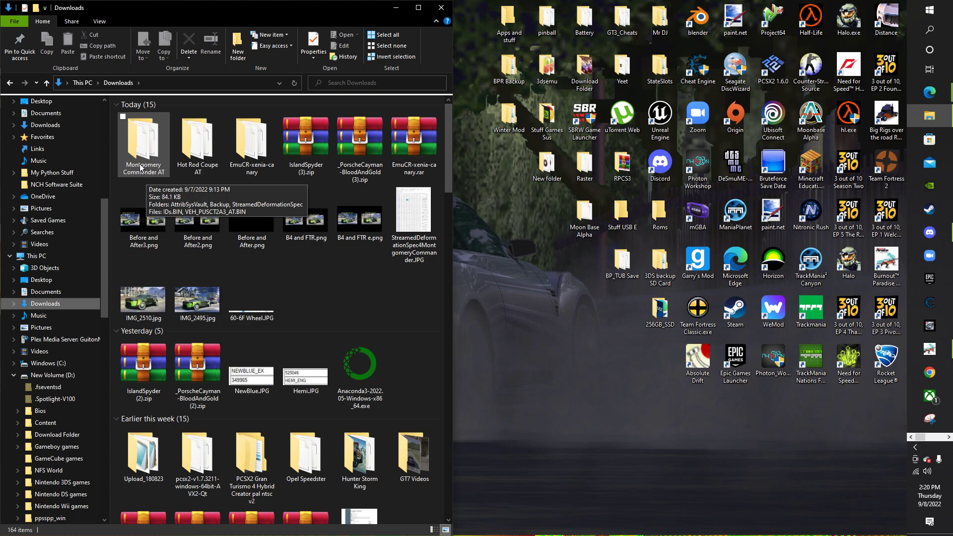
mouse_move(146, 177)
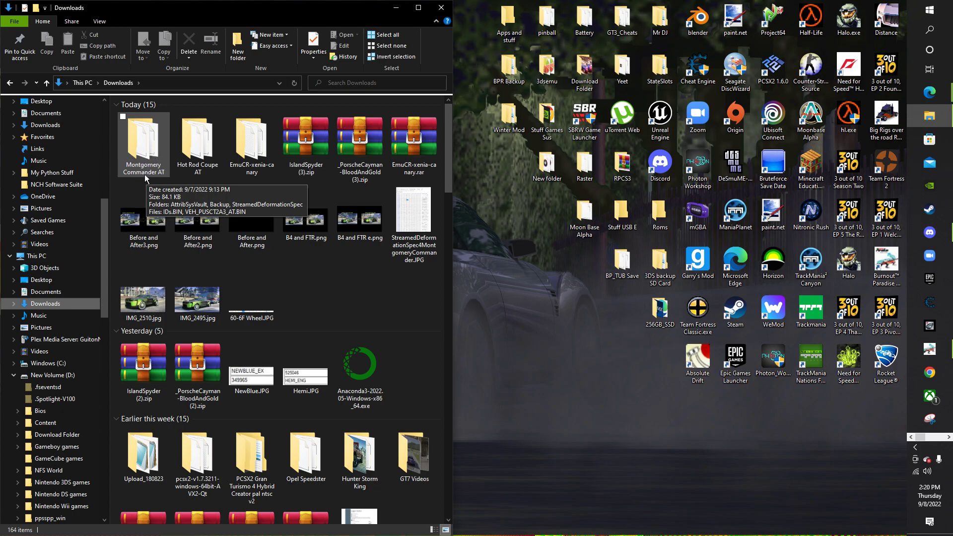
left_click(197, 138)
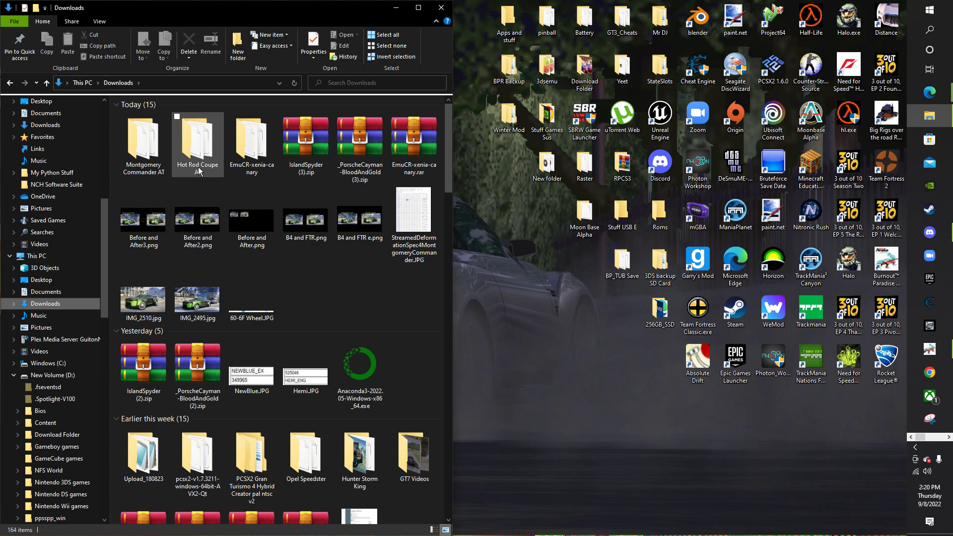
mouse_move(201, 172)
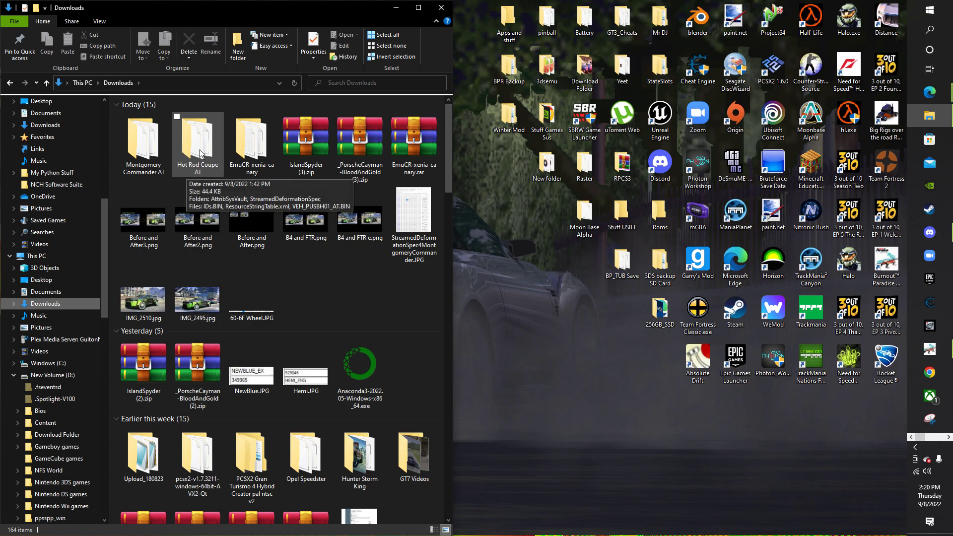
mouse_move(190, 157)
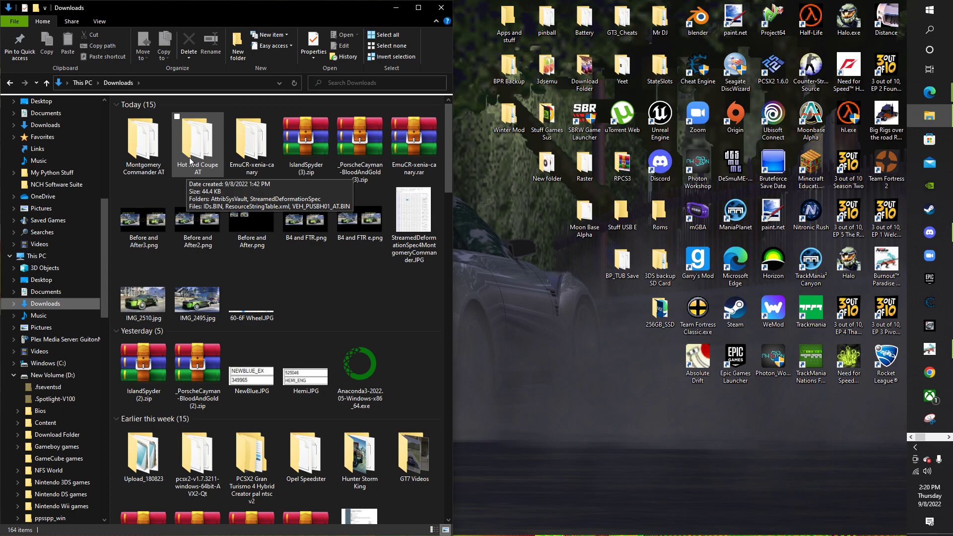
mouse_move(186, 171)
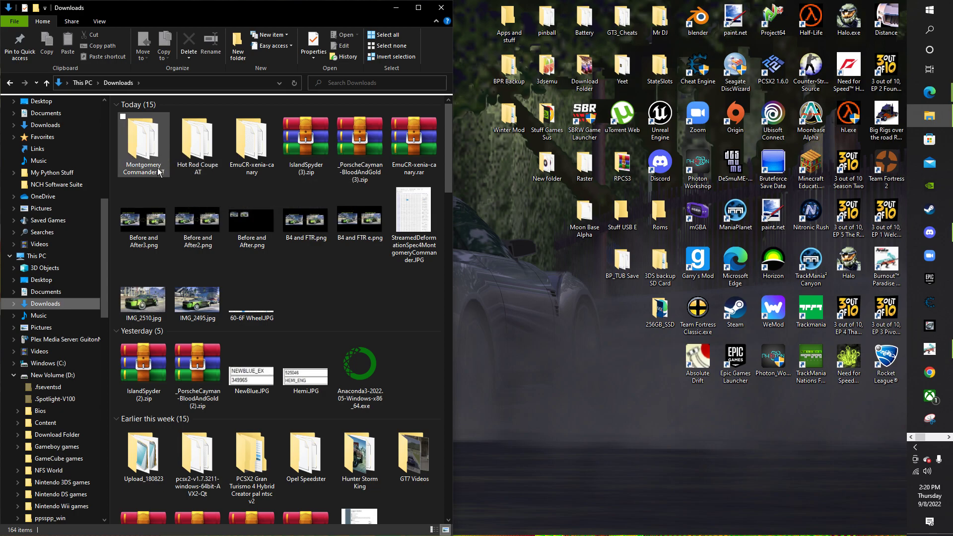
Launch Noesis and browse Downloads to the Montgomery Commander AT folder listing IDs.BIN.
double_click(143, 139)
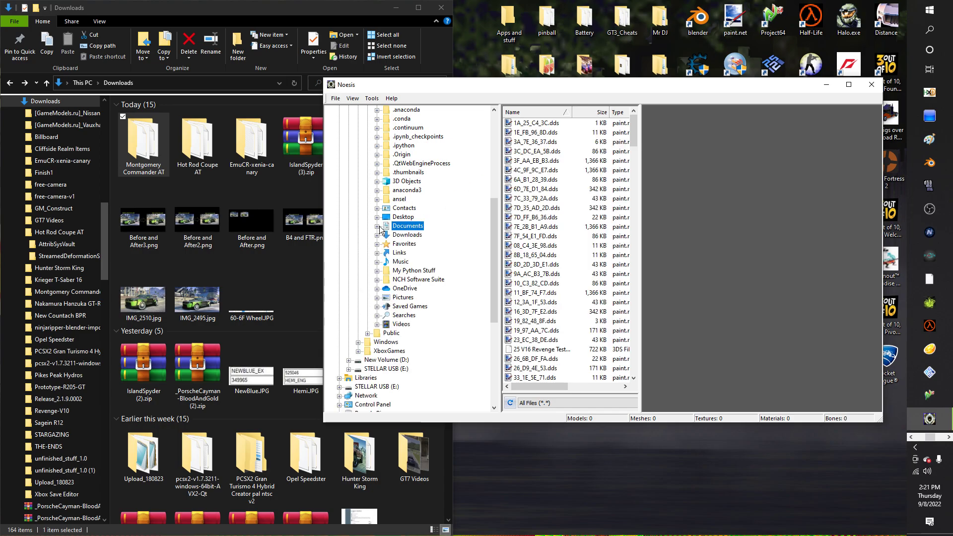
left_click(408, 234)
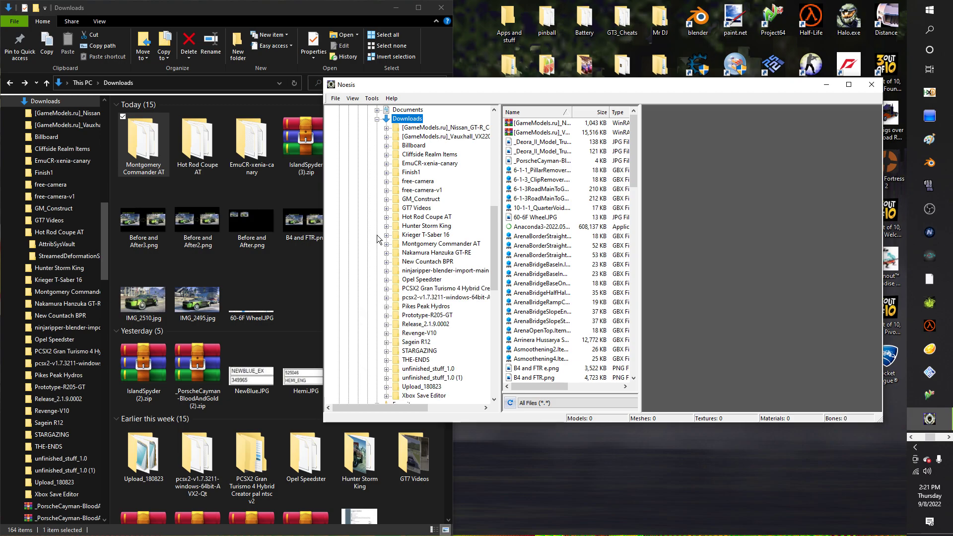
mouse_move(425, 192)
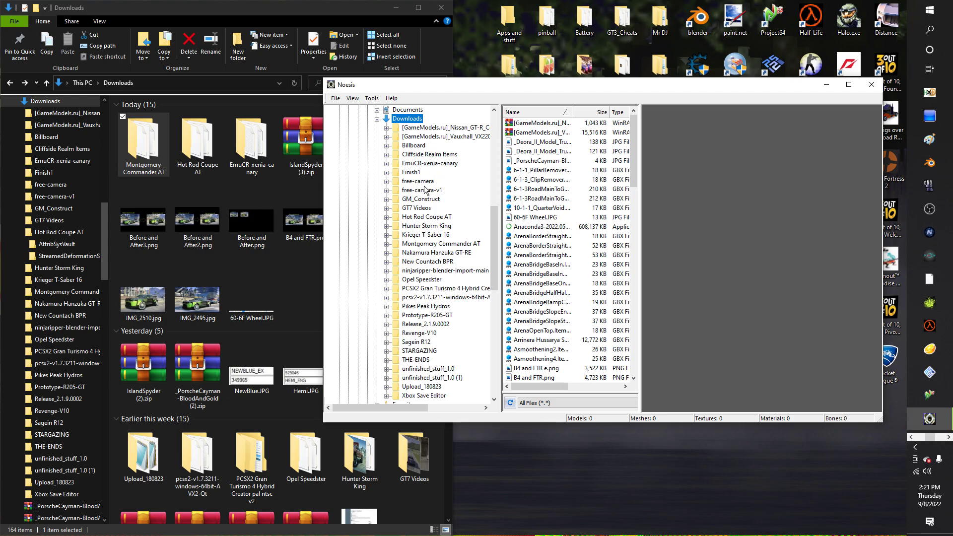
left_click(427, 216)
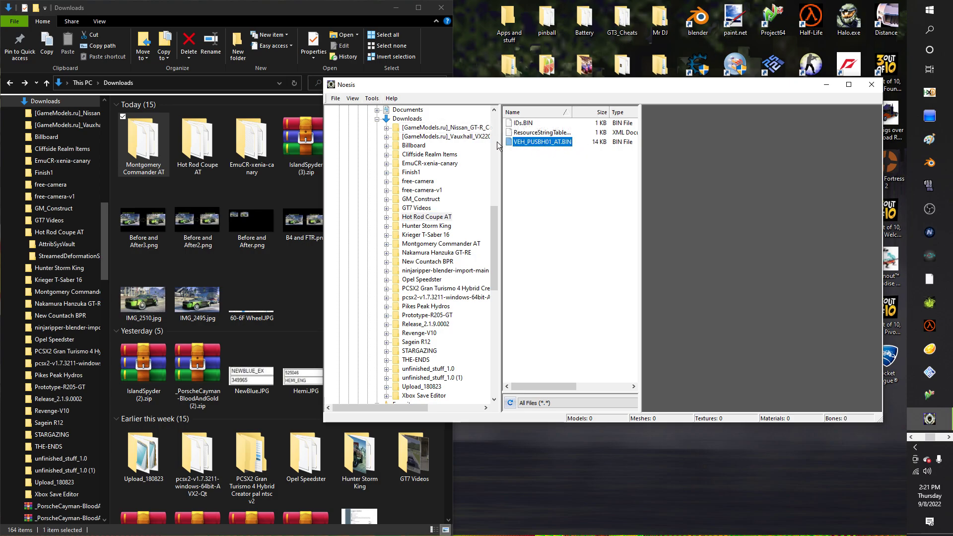
left_click(441, 244)
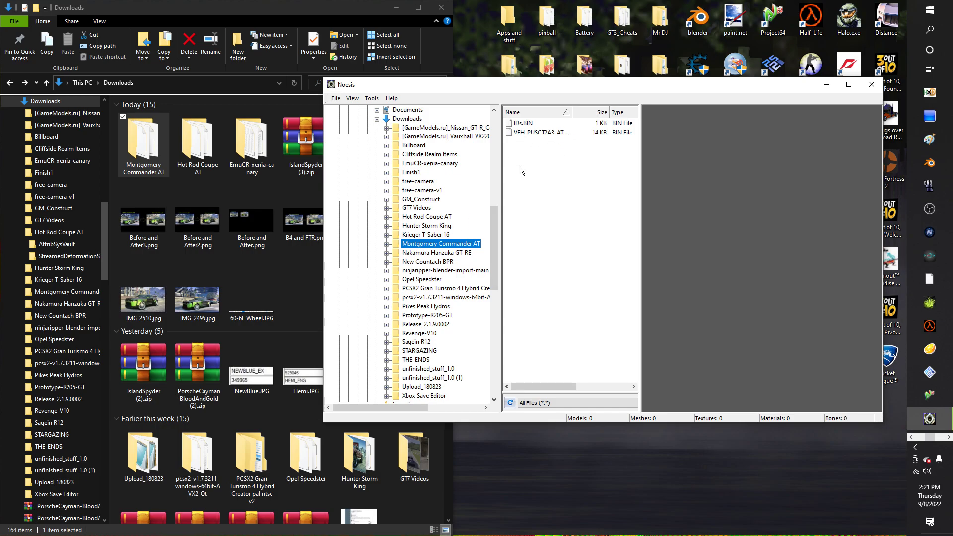
mouse_move(824, 98)
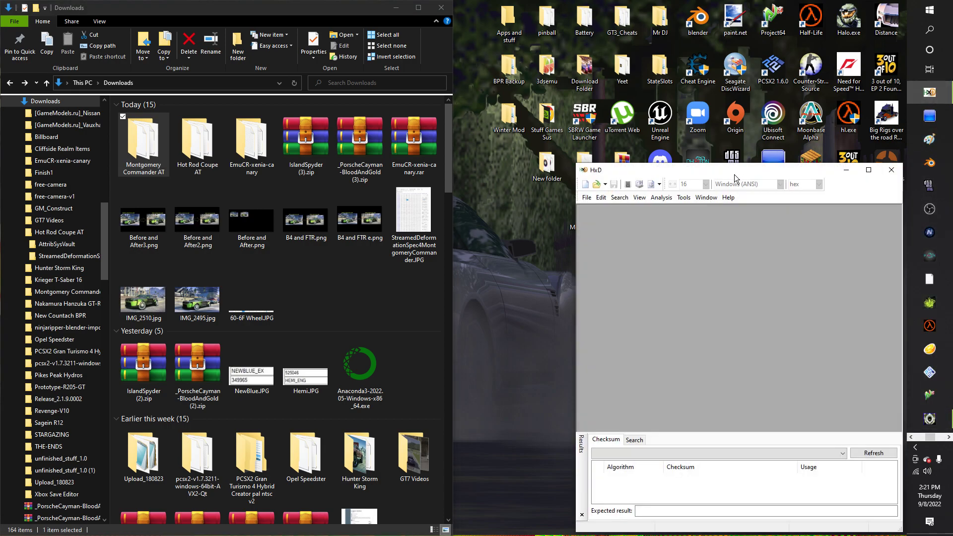
Load AF_04_0A_61.dat and EA_62_CA_5D.dat from each car's StreamedDeformationSpec folder into HxD.
double_click(143, 141)
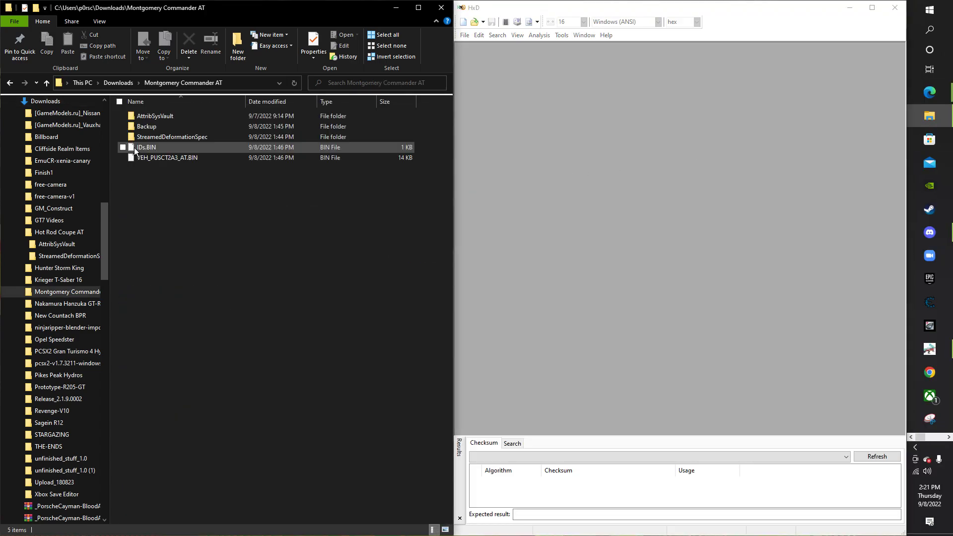
double_click(172, 136)
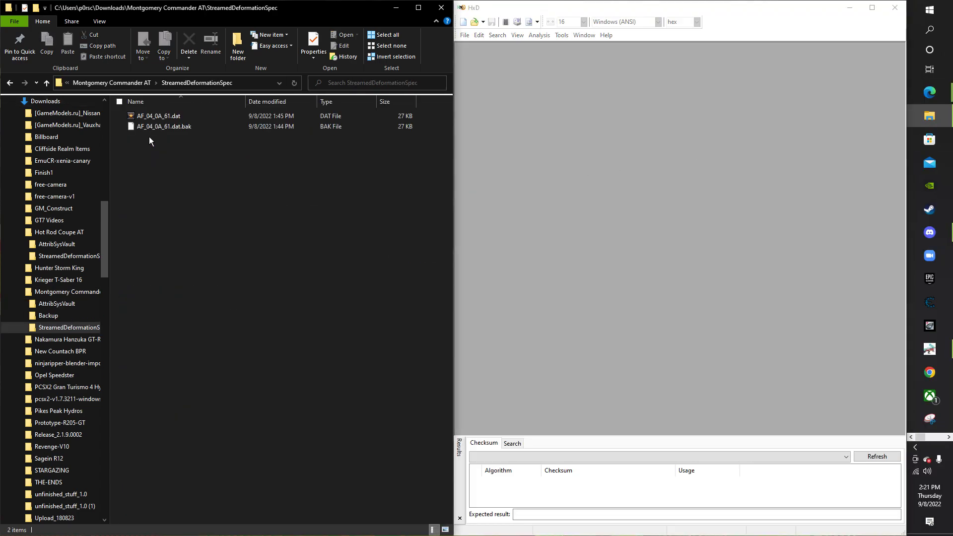
mouse_move(151, 115)
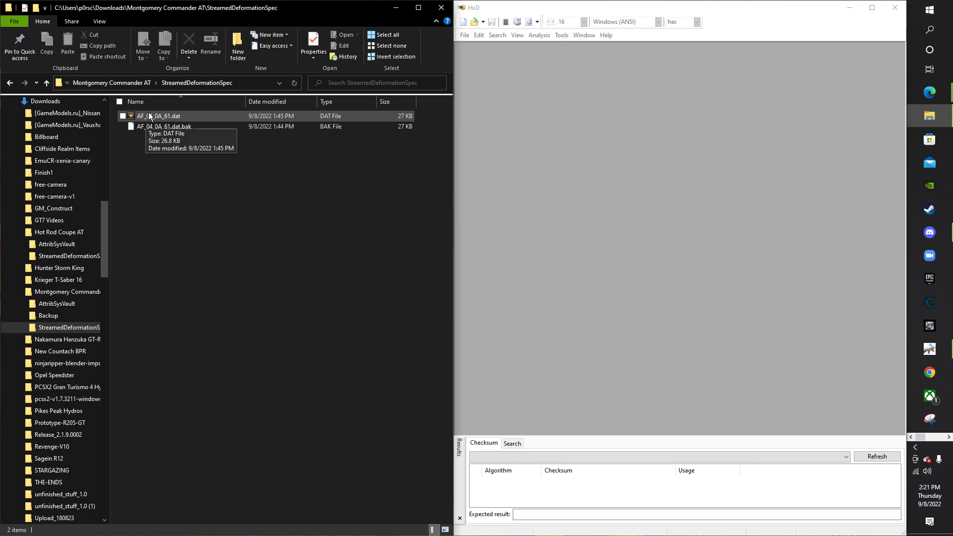
mouse_move(154, 118)
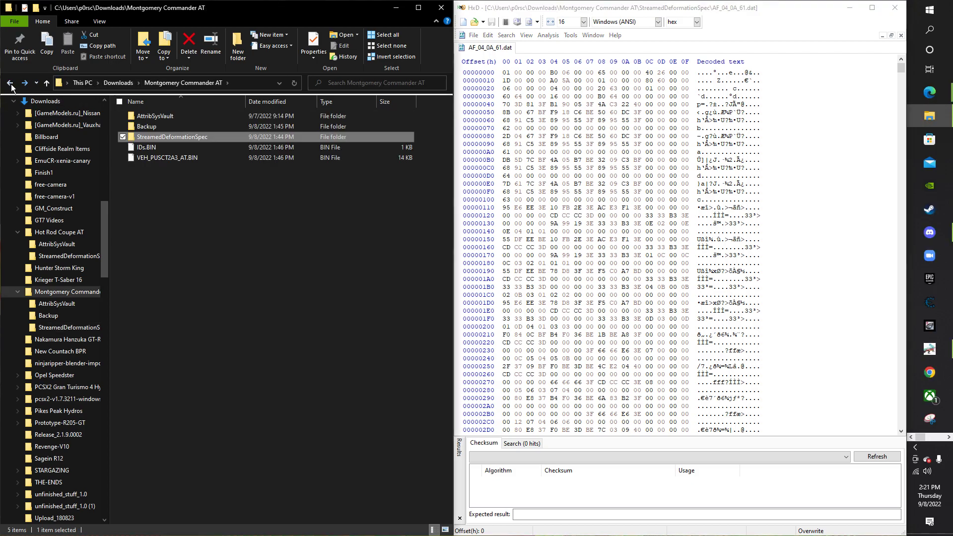
left_click(59, 233)
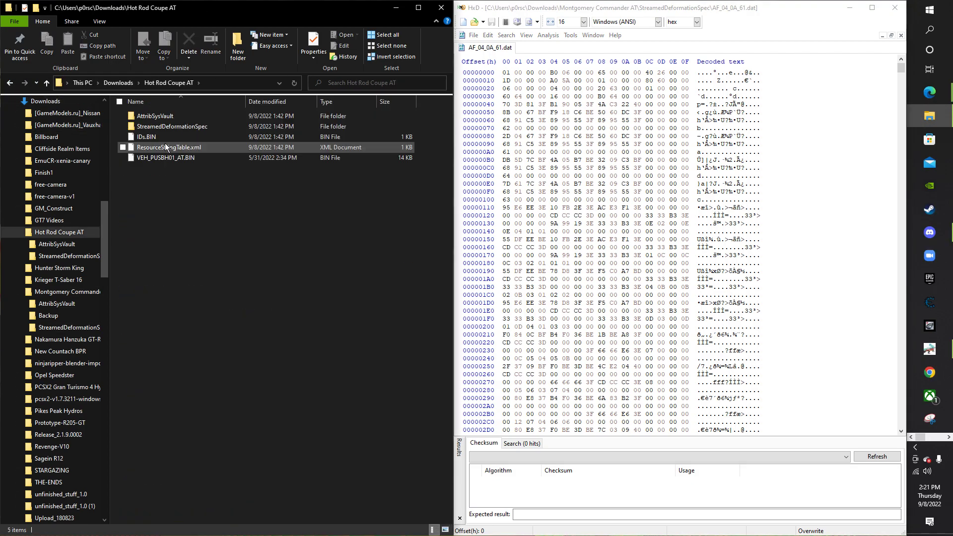
double_click(172, 126)
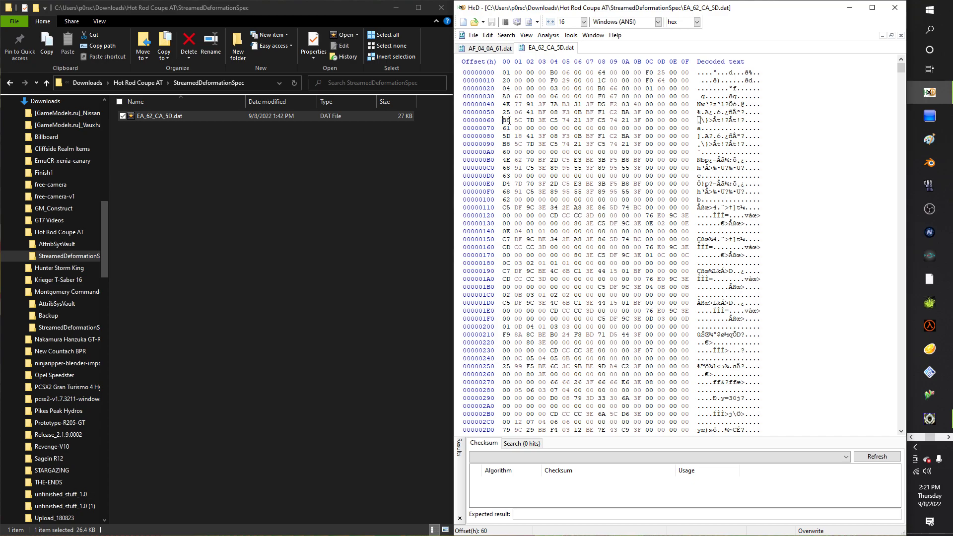
Select the bytes in row 000000F0 of EA_62_CA_5D.dat for inspection.
left_click_drag(502, 120, 685, 120)
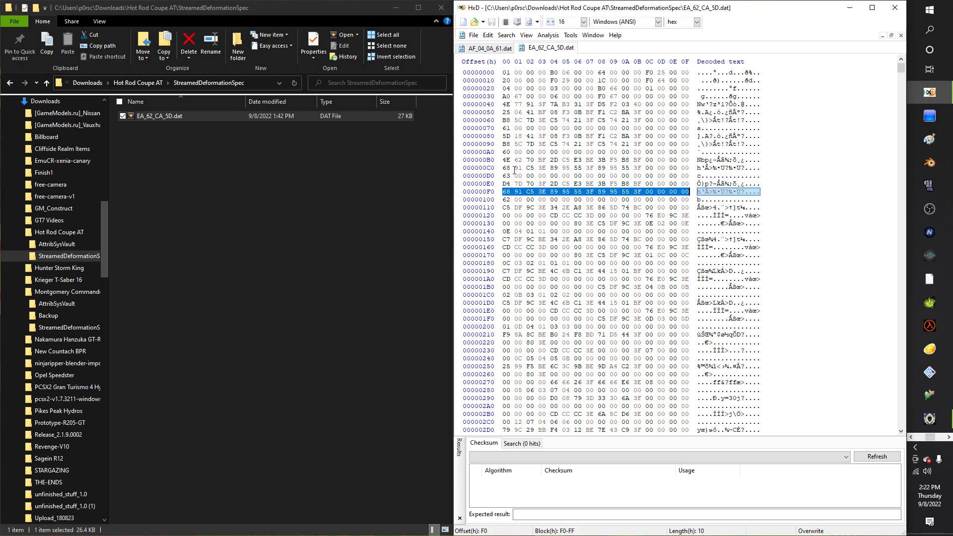
left_click(484, 48)
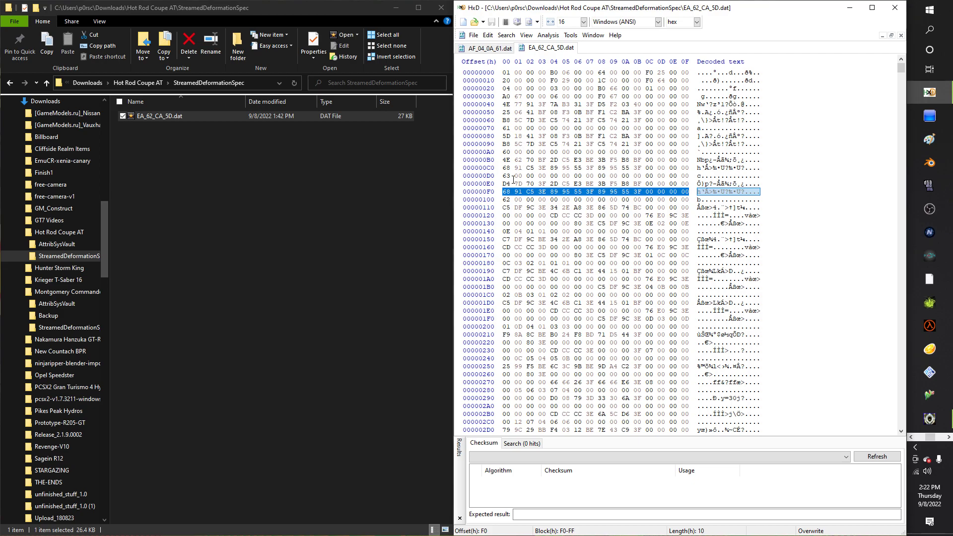
mouse_move(510, 167)
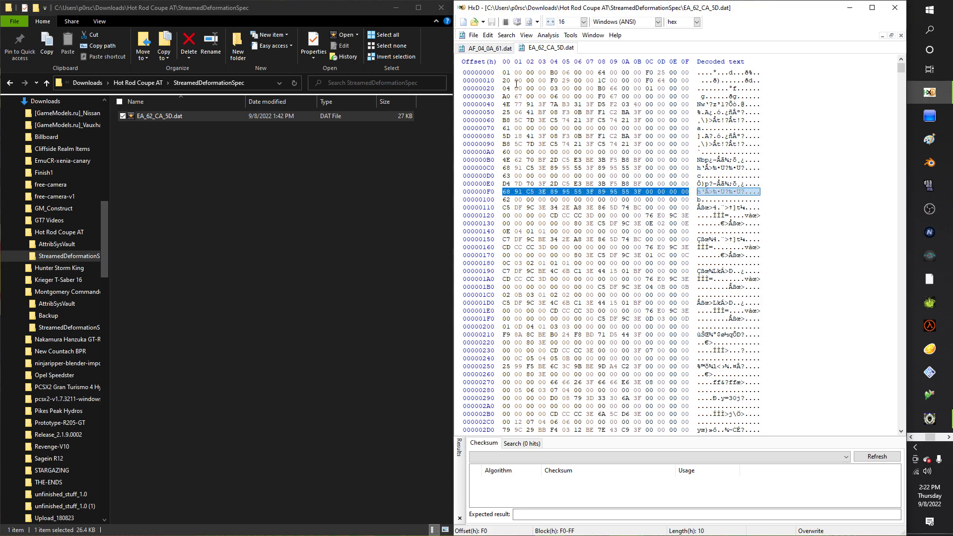
mouse_move(548, 183)
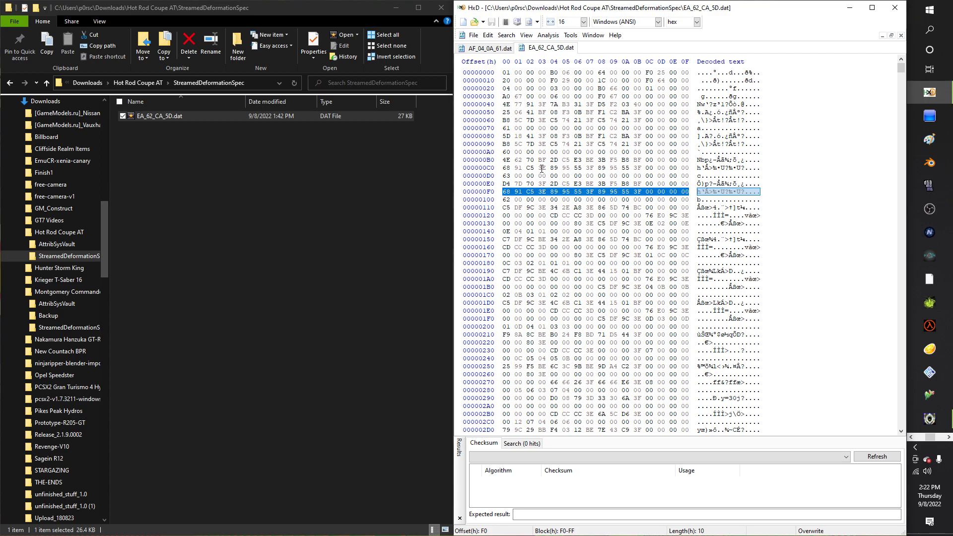
left_click(486, 47)
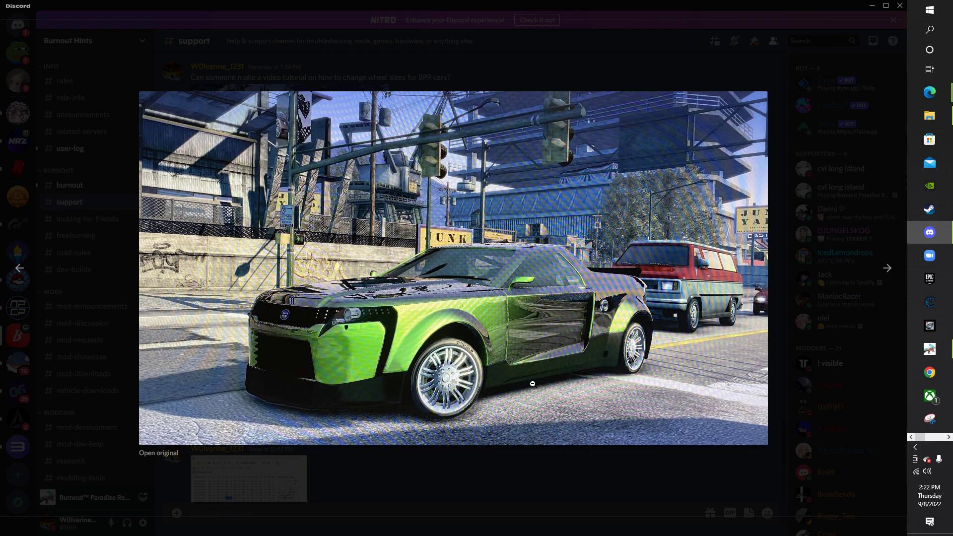
mouse_move(644, 10)
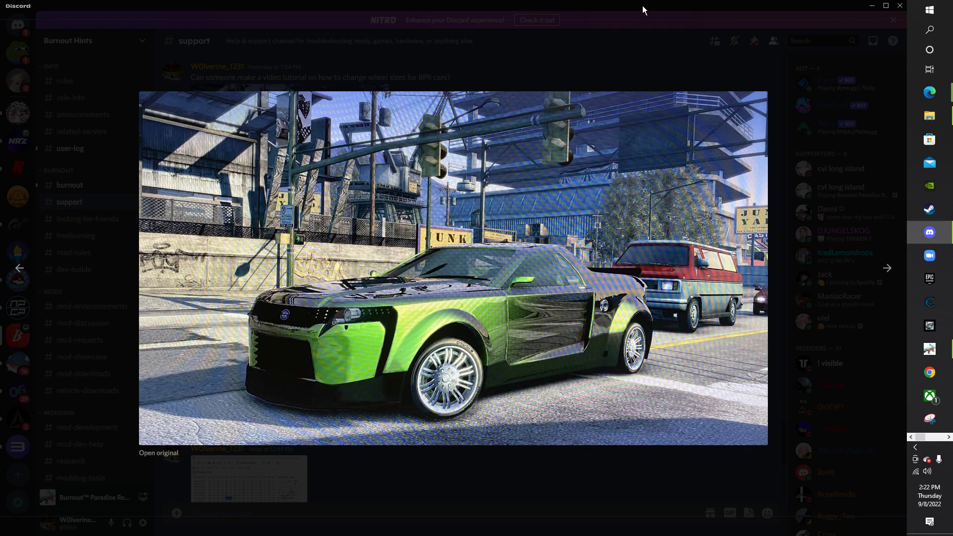
Review the green car screenshots in Discord, then minimize the chat to the desktop.
left_click(872, 6)
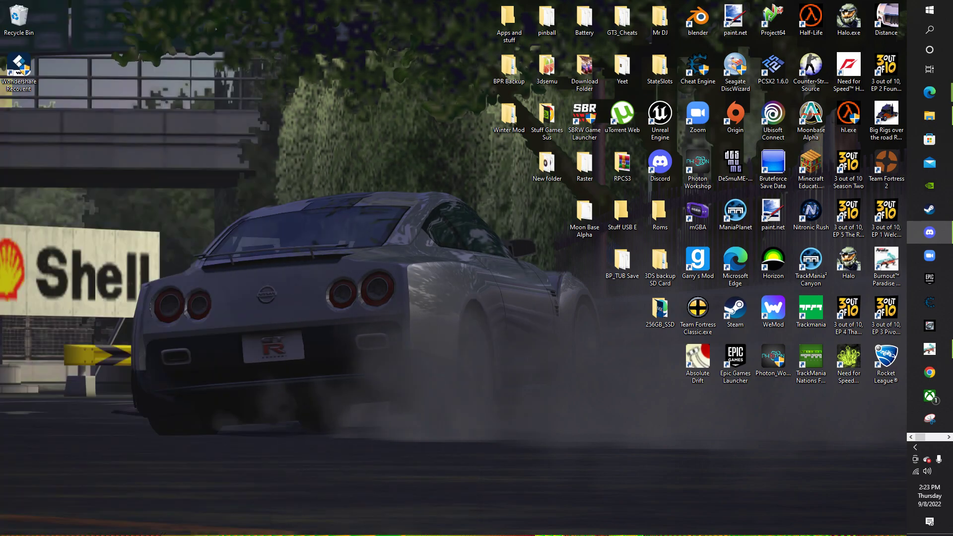
left_click(929, 232)
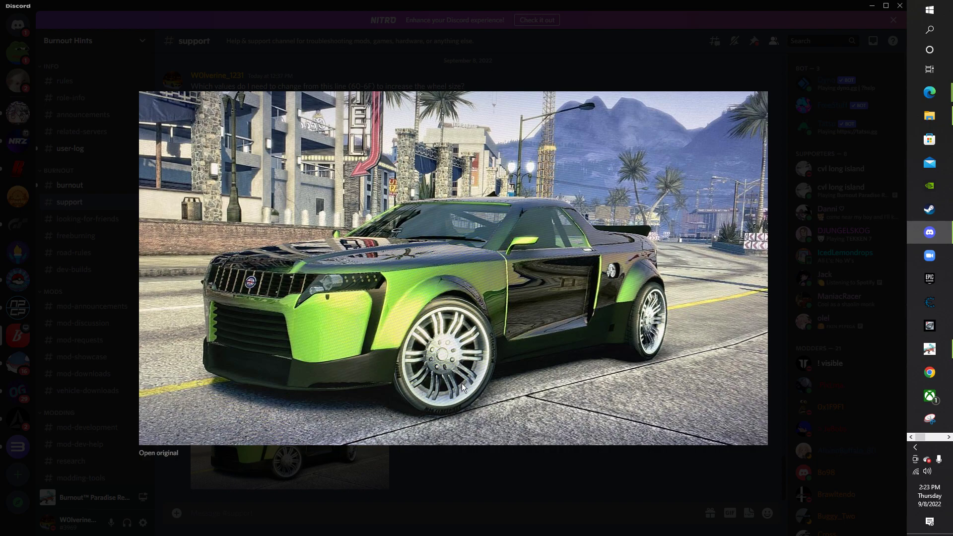
mouse_move(576, 16)
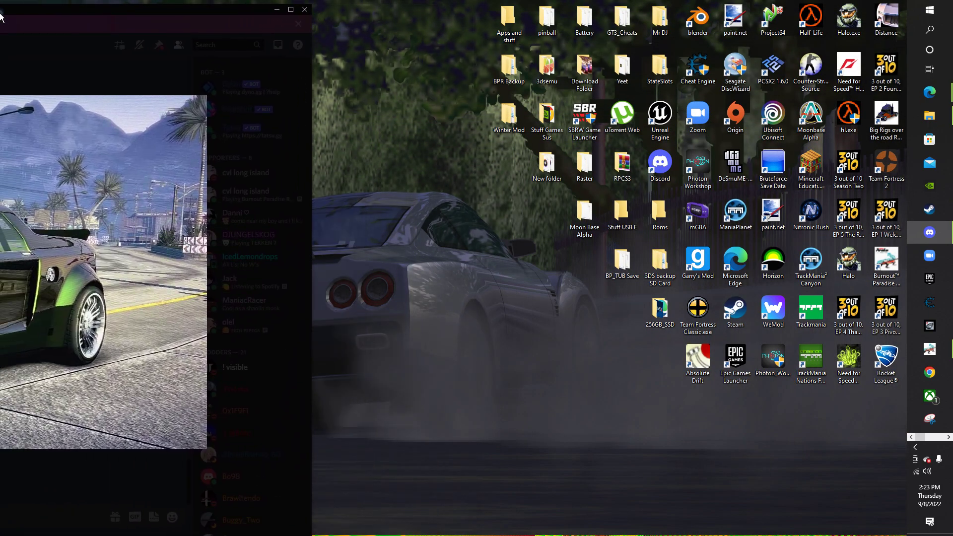
left_click(305, 9)
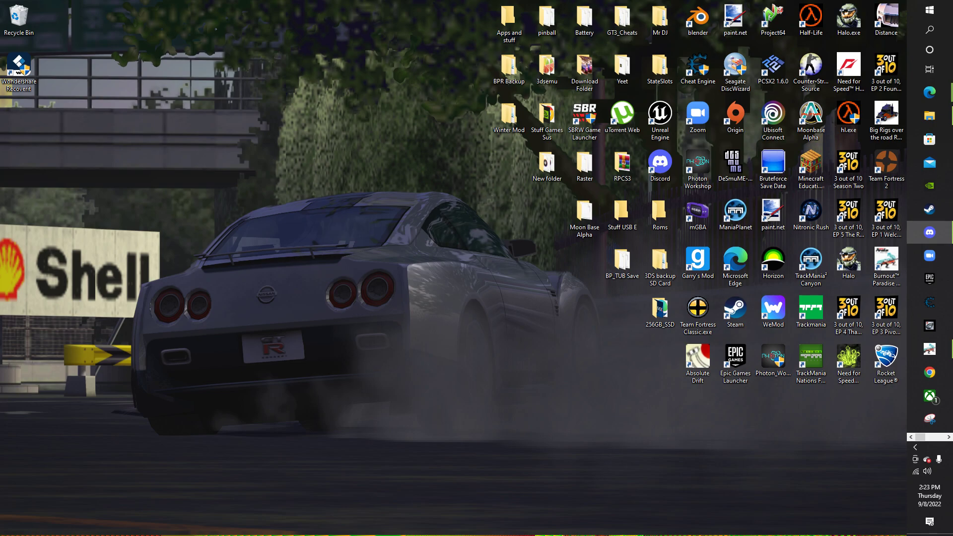
mouse_move(433, 232)
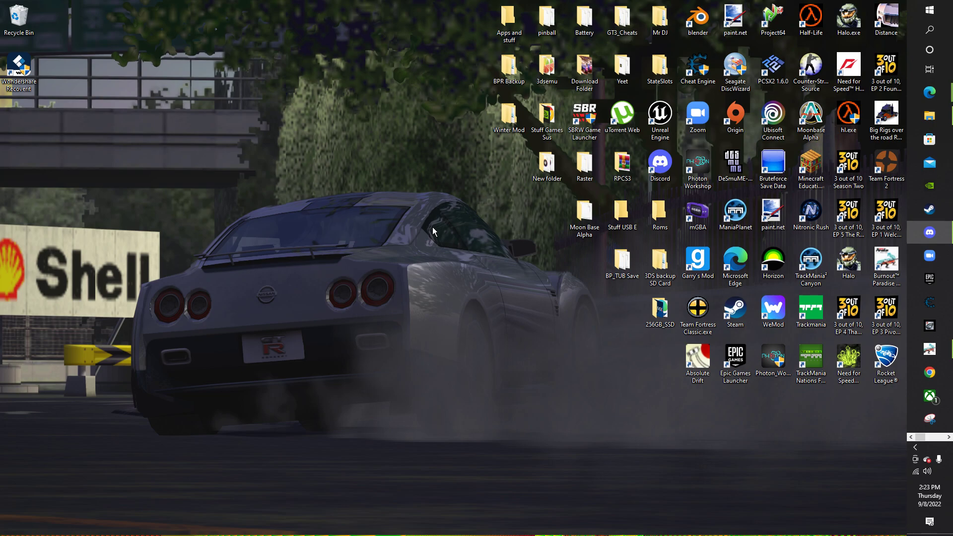
mouse_move(860, 397)
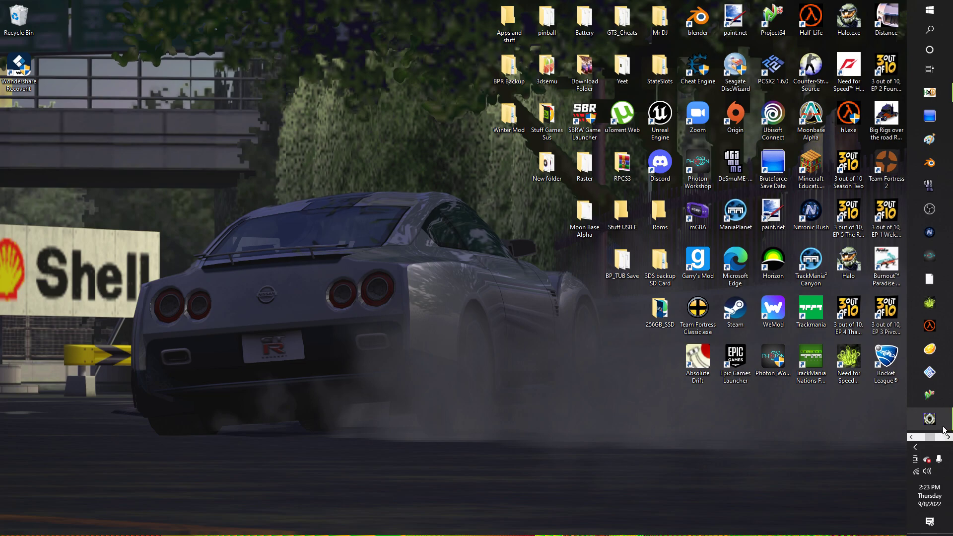
mouse_move(151, 370)
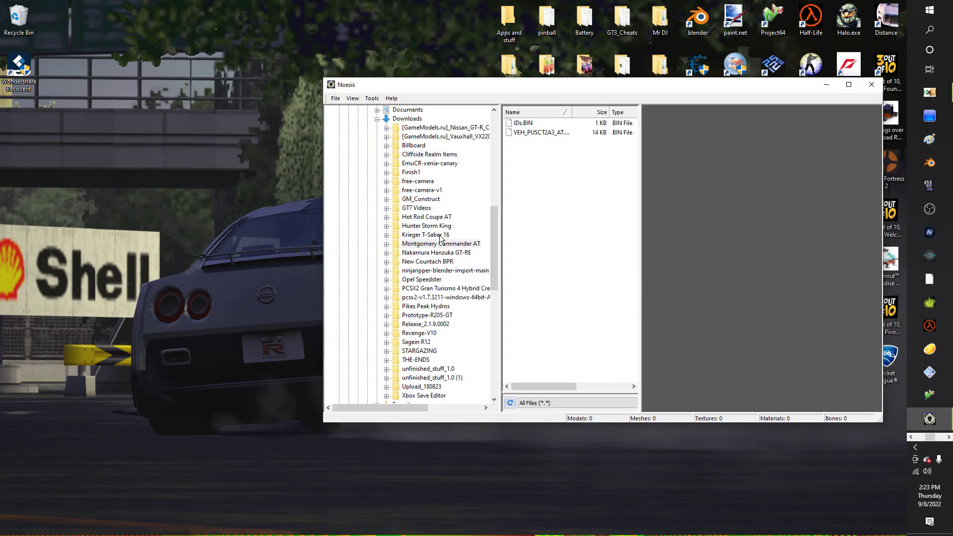
left_click(525, 124)
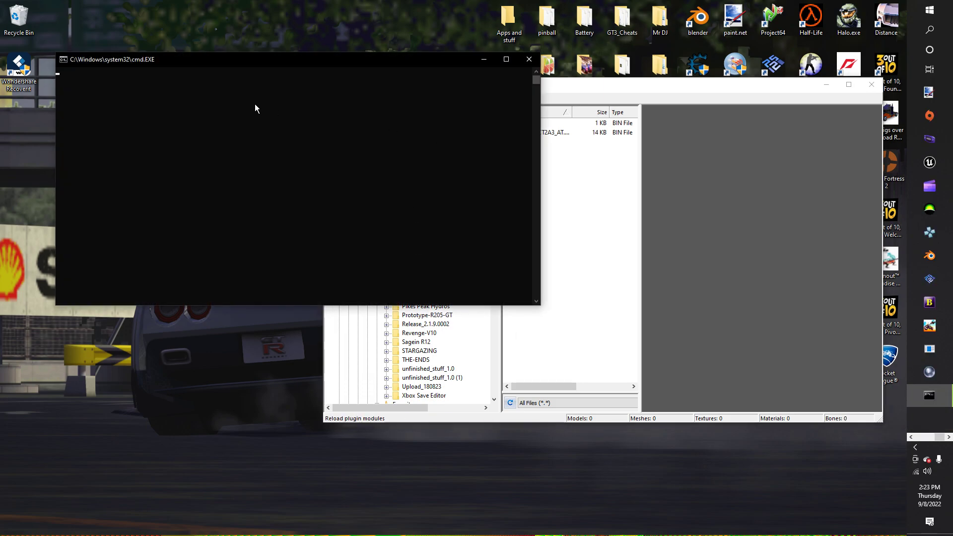
left_click(529, 59)
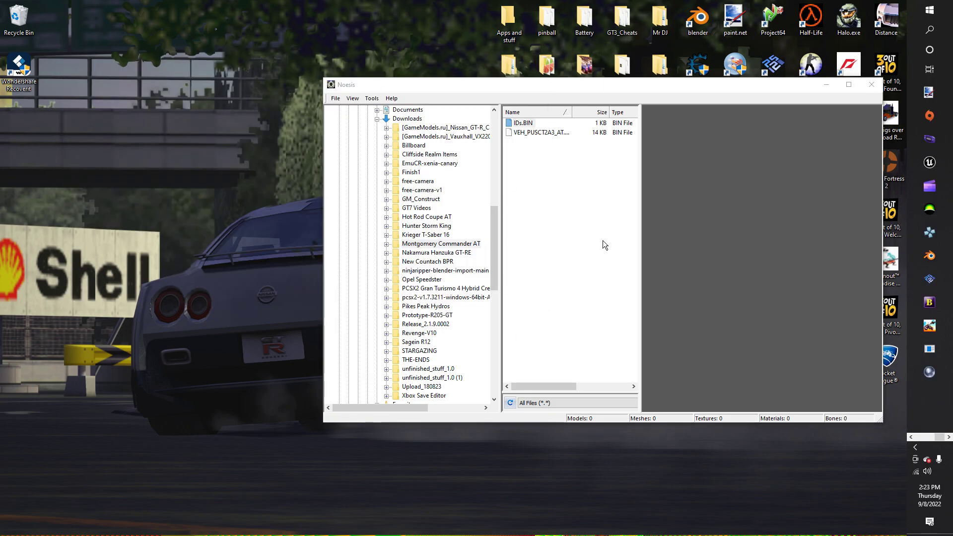
mouse_move(430, 241)
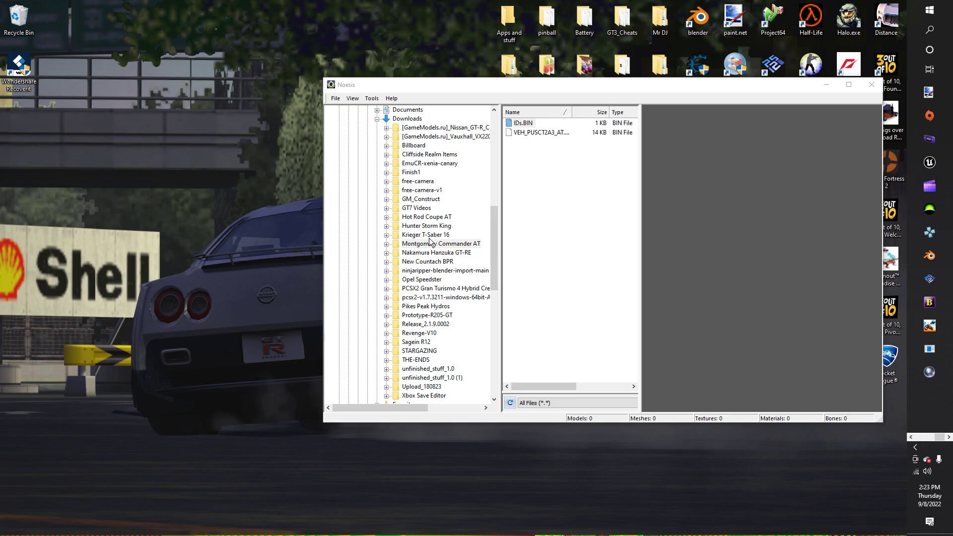
left_click(522, 123)
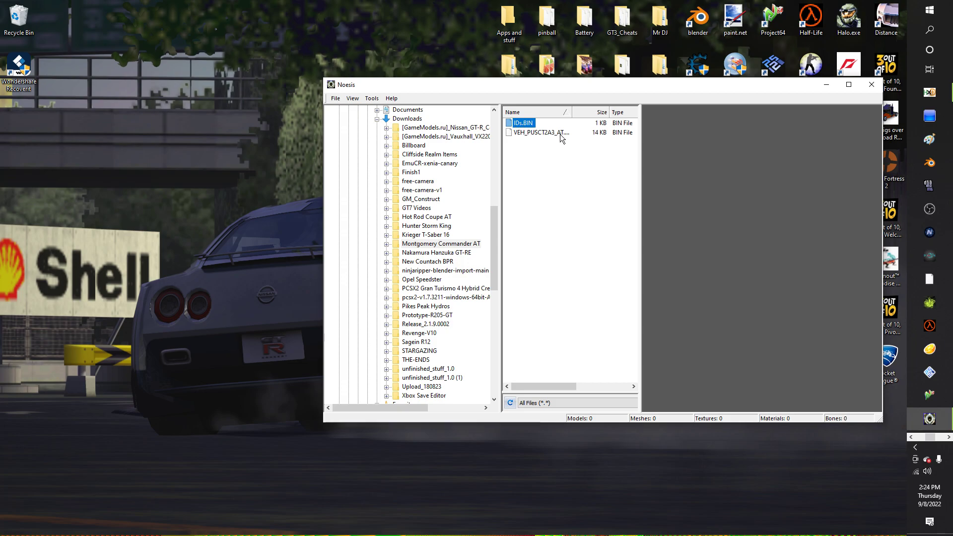
left_click(371, 97)
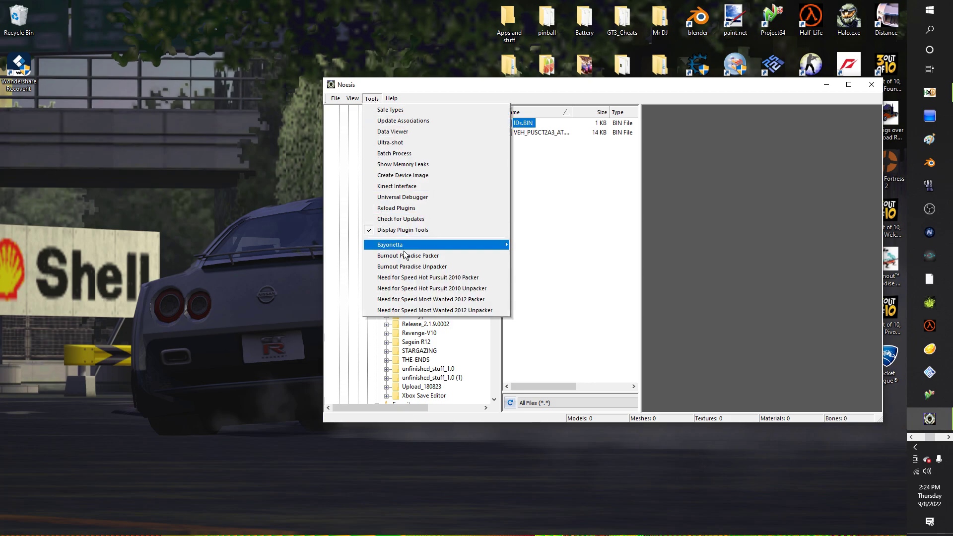
mouse_move(872, 84)
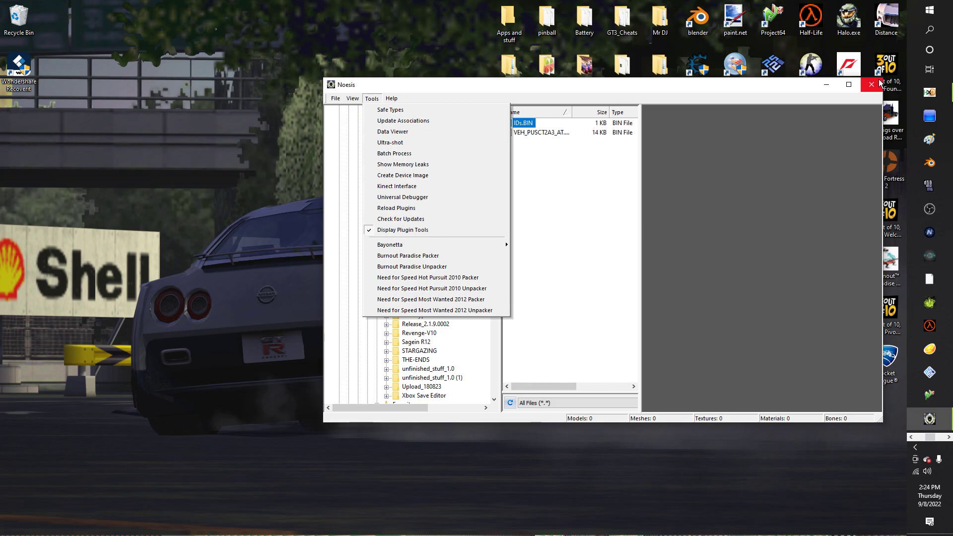
left_click(872, 85)
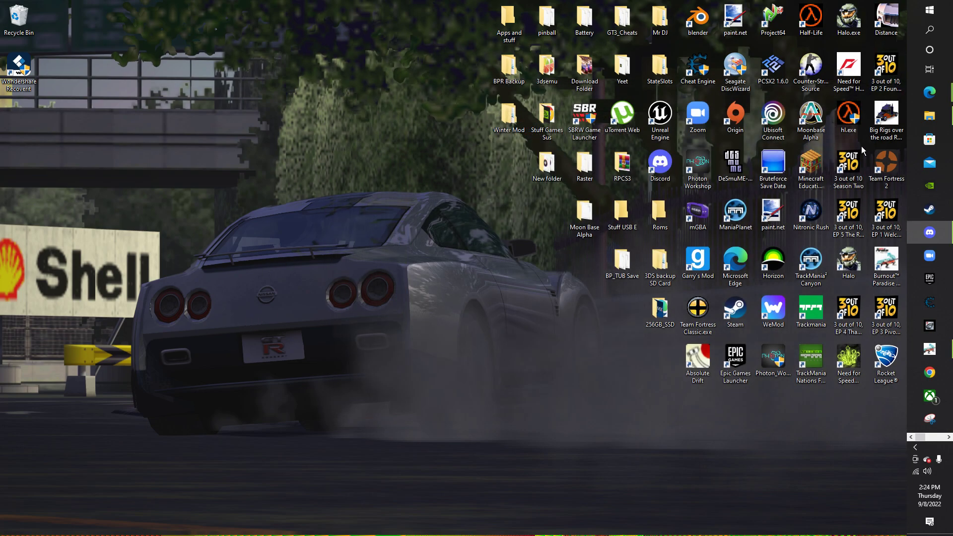
Navigate from This PC through Program Files (x86) and Steam to the BurnoutPR game folder.
left_click(929, 115)
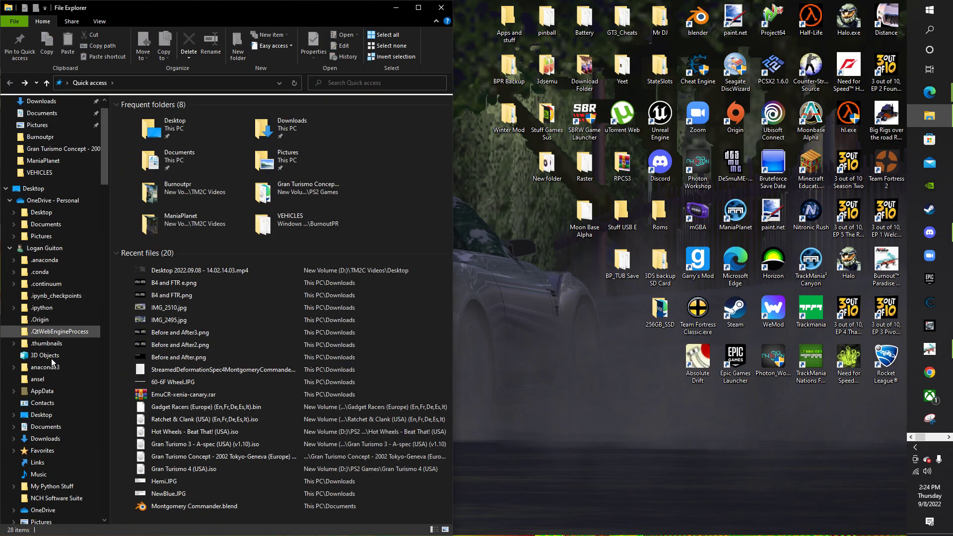
scroll("down", 3)
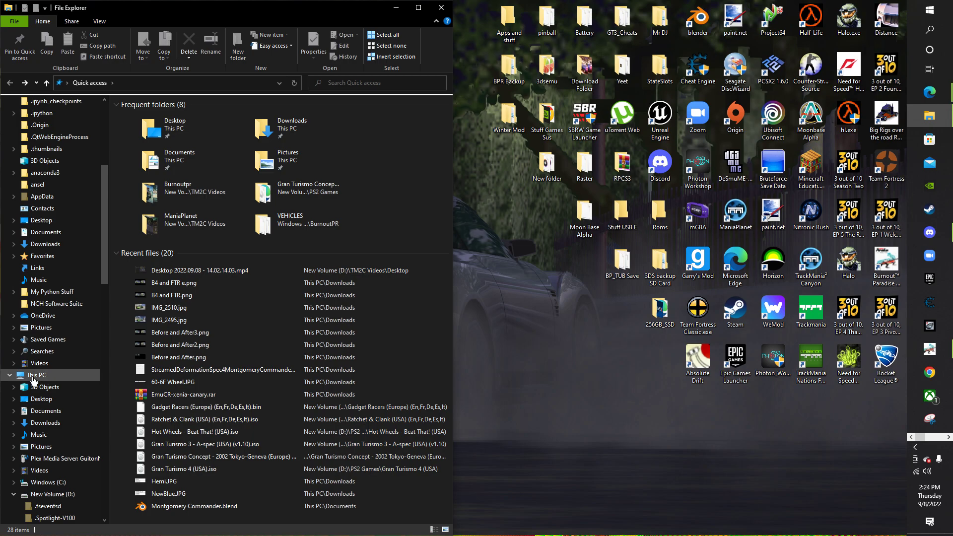
left_click(37, 376)
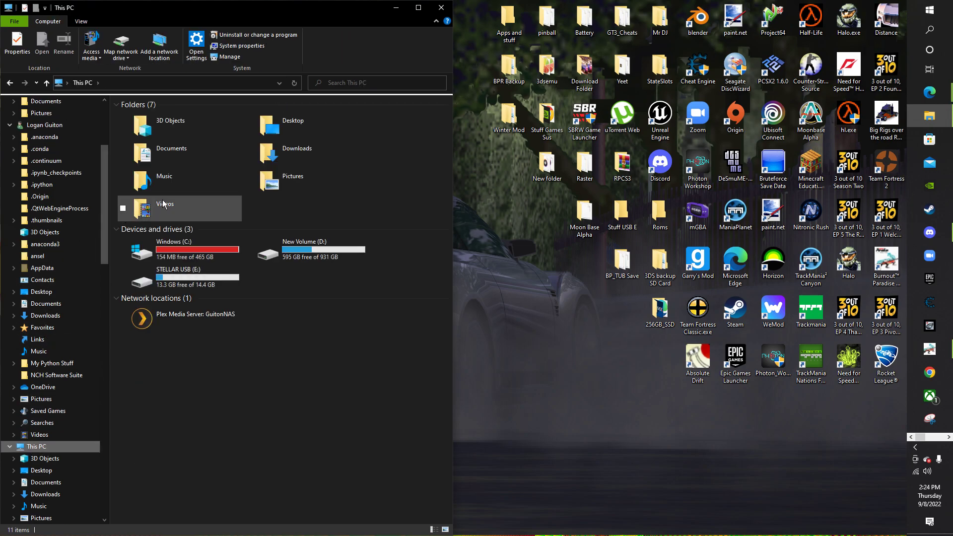
double_click(174, 249)
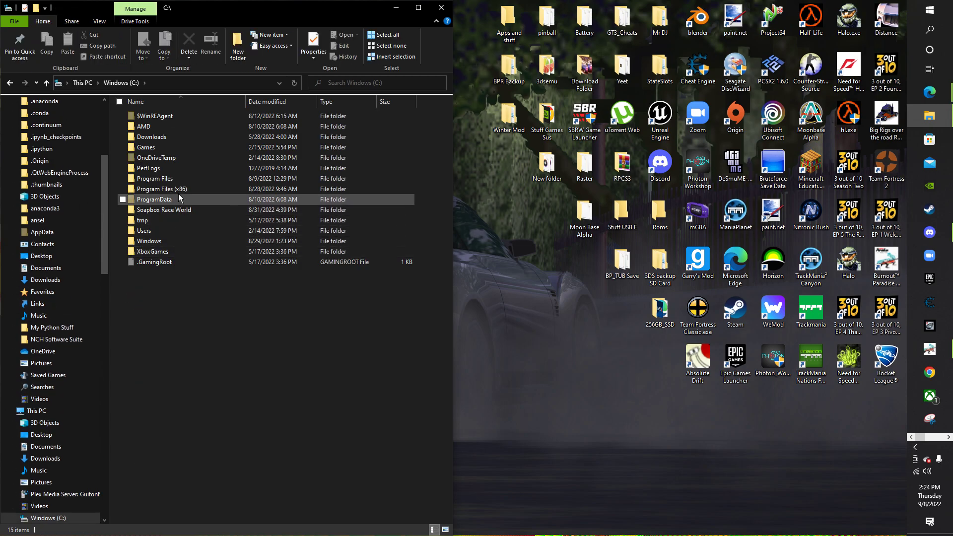
double_click(162, 189)
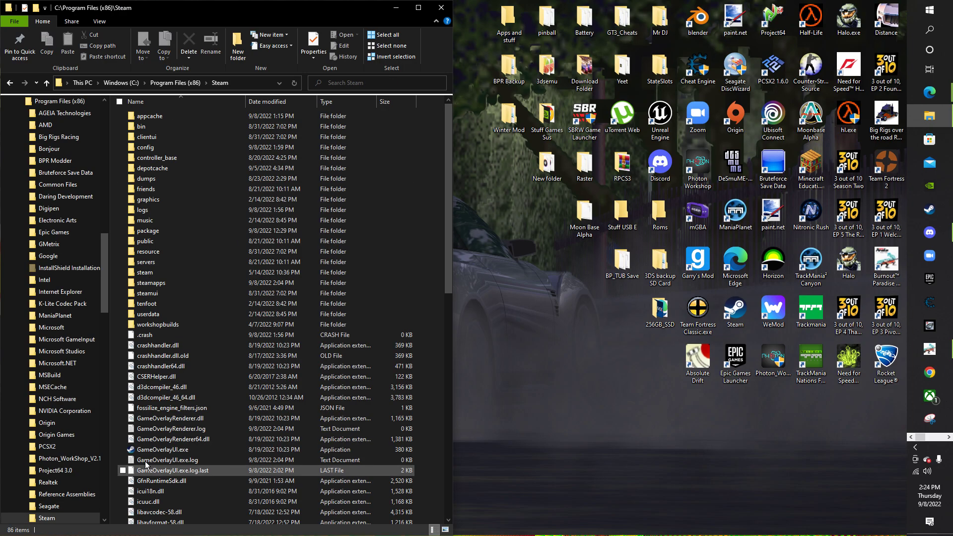
double_click(151, 282)
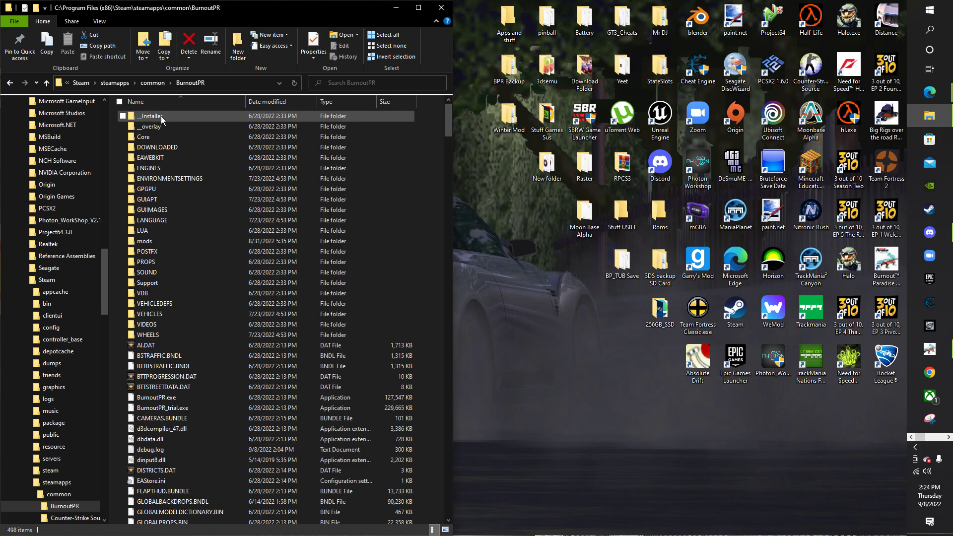
double_click(147, 314)
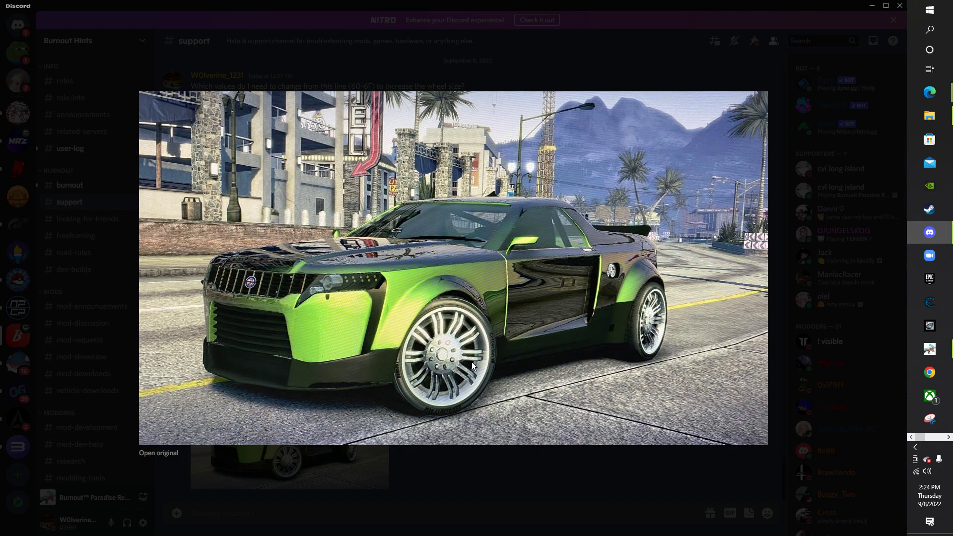
mouse_move(567, 339)
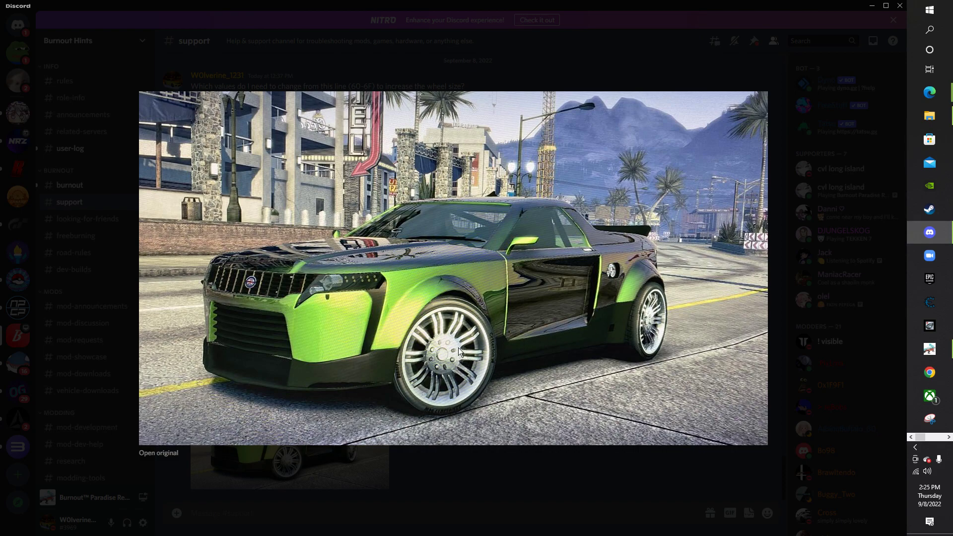
mouse_move(578, 34)
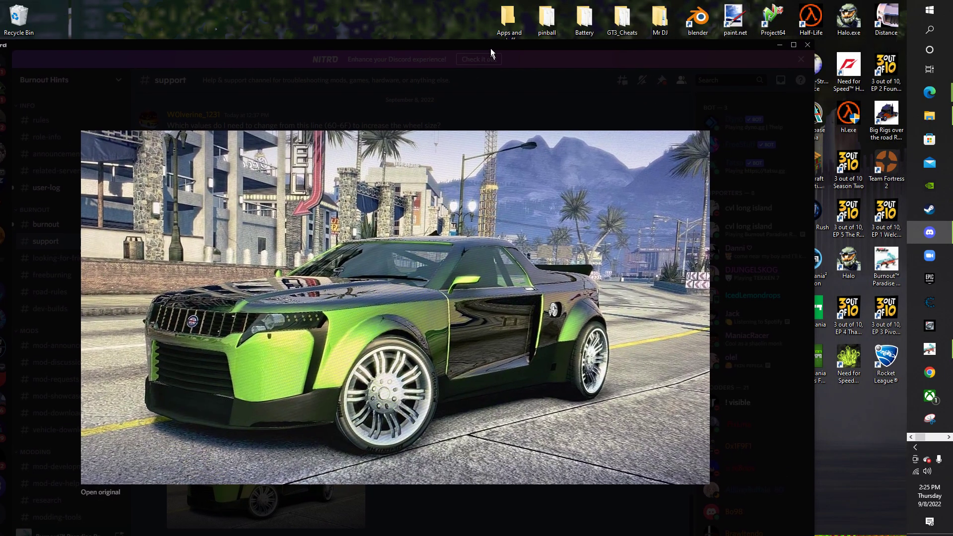
Minimize Discord after viewing the green car screenshot again.
left_click(801, 46)
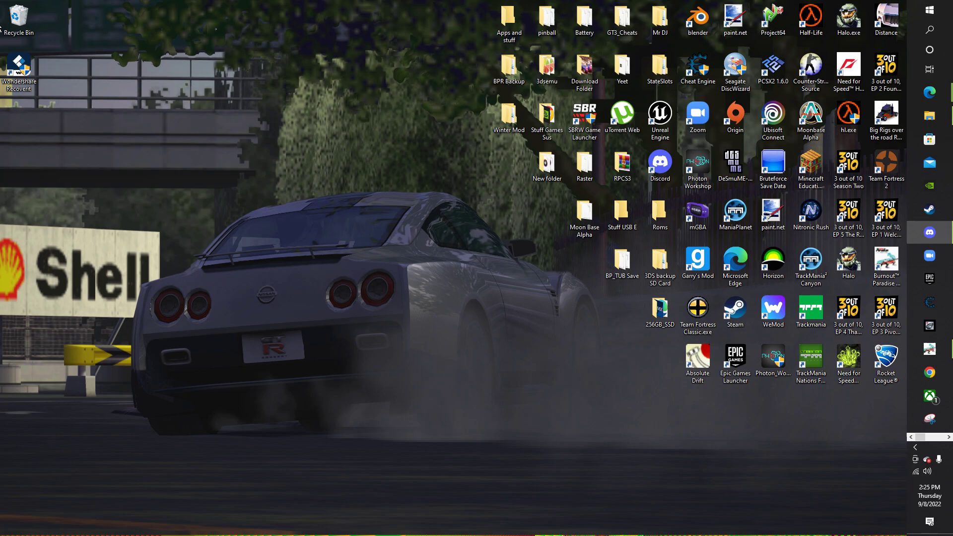
mouse_move(366, 294)
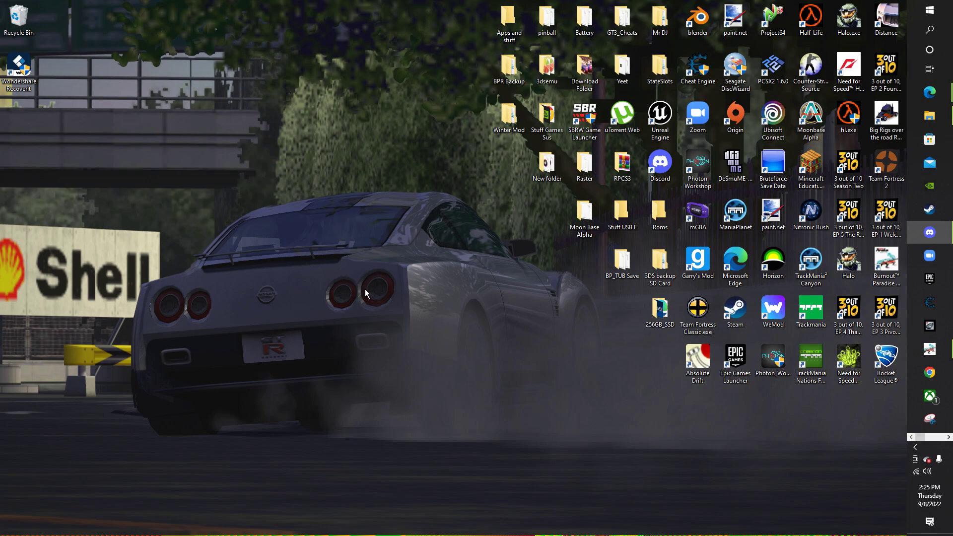
mouse_move(582, 450)
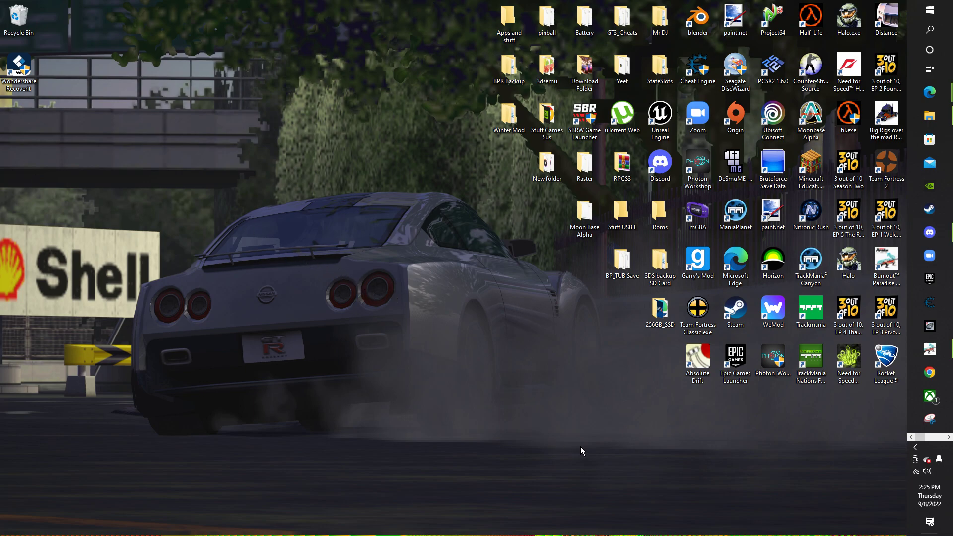